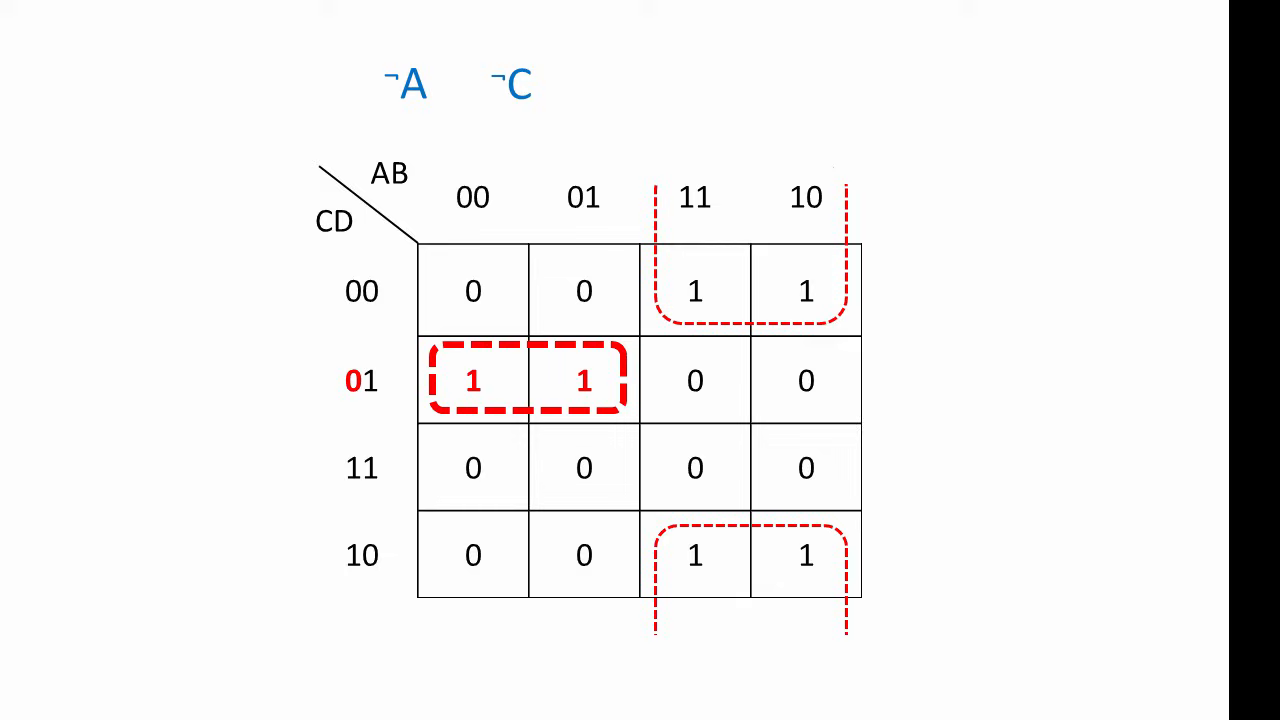
{"action": "type", "text": "D"}
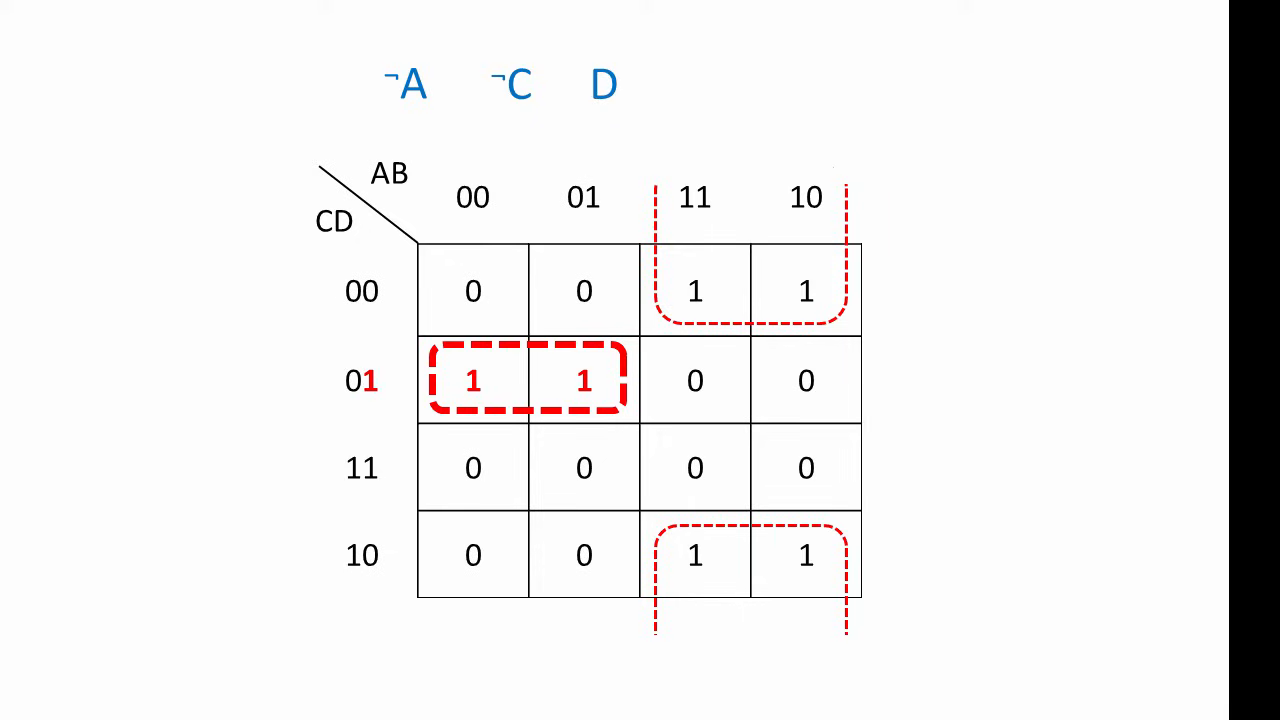